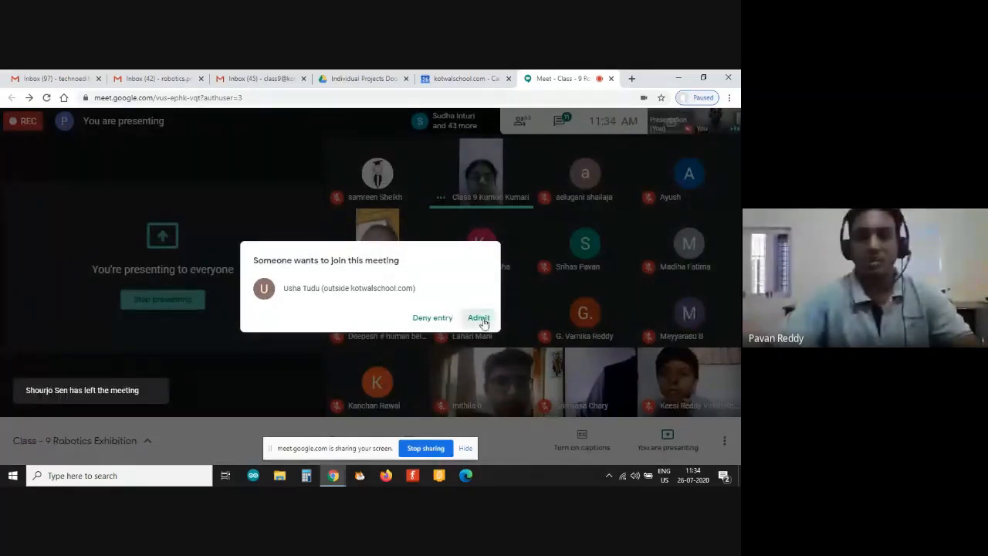
Step: Admit six successive join requests, growing the meeting to around 50 participants
click(478, 318)
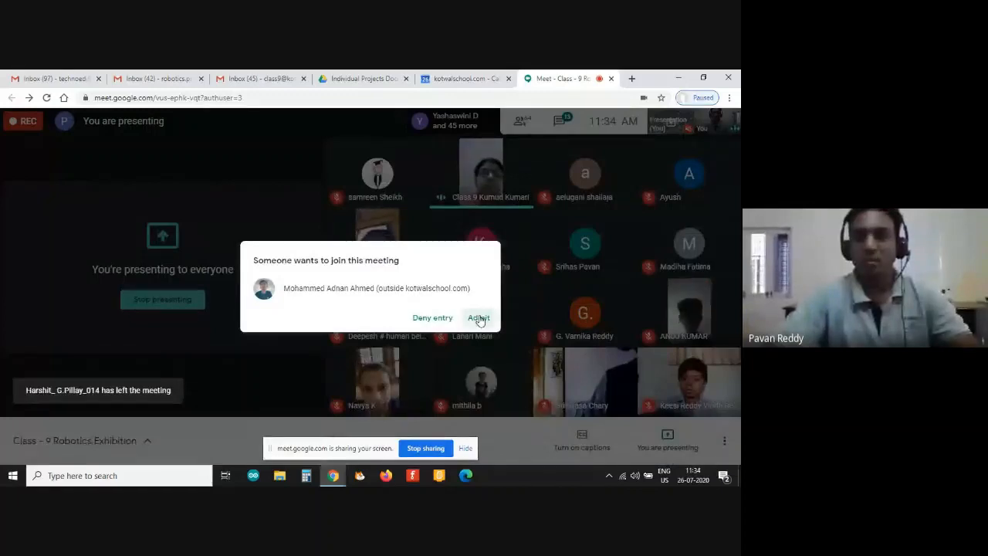
click(478, 318)
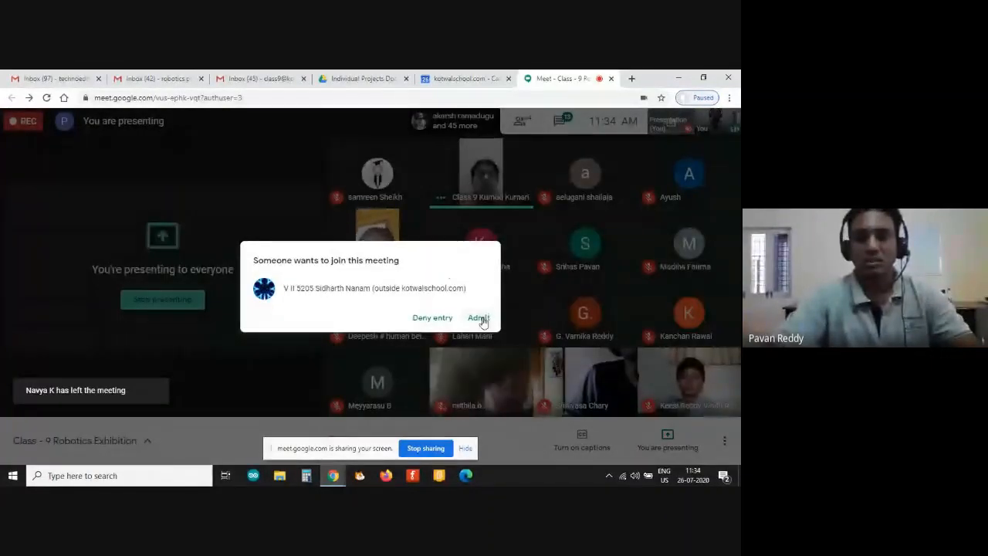
click(478, 317)
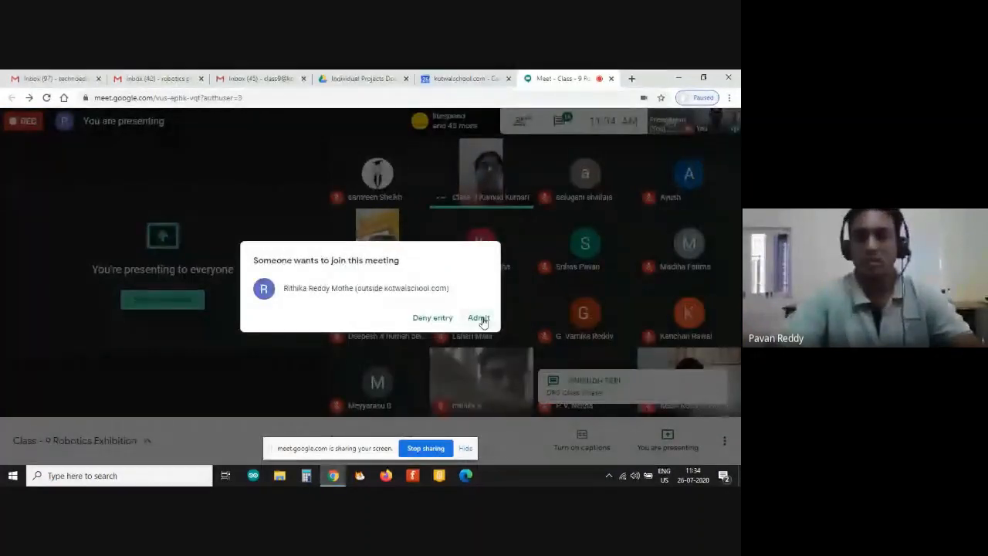
click(478, 318)
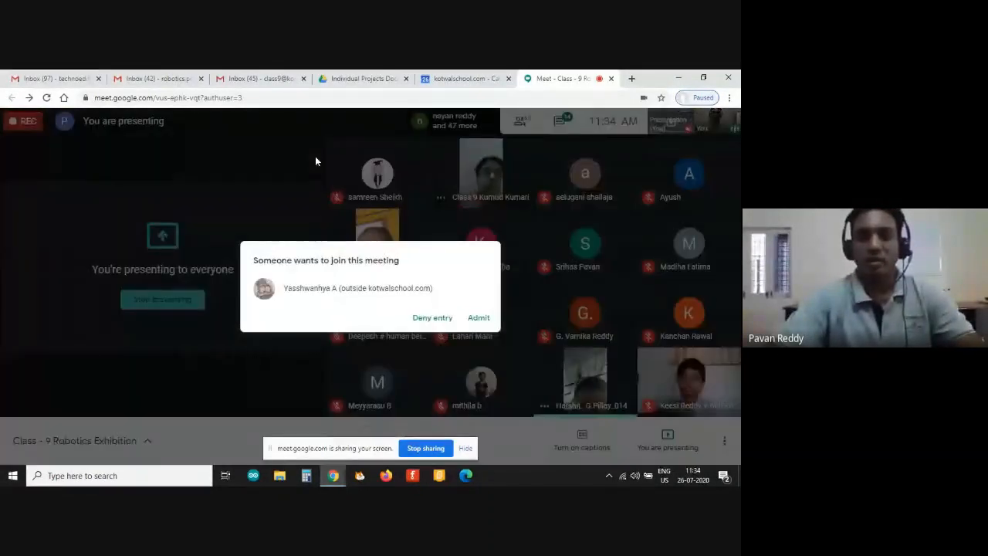
click(478, 318)
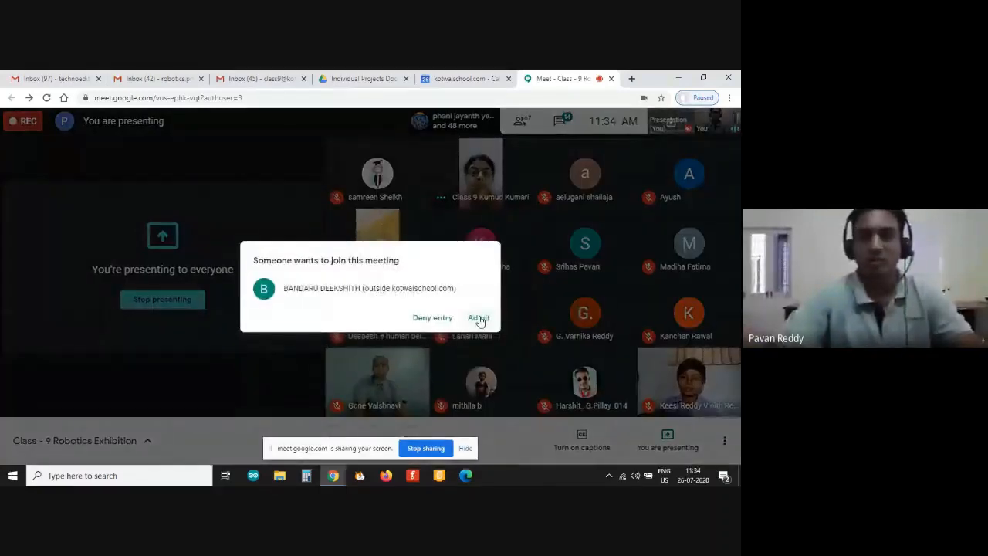
click(478, 317)
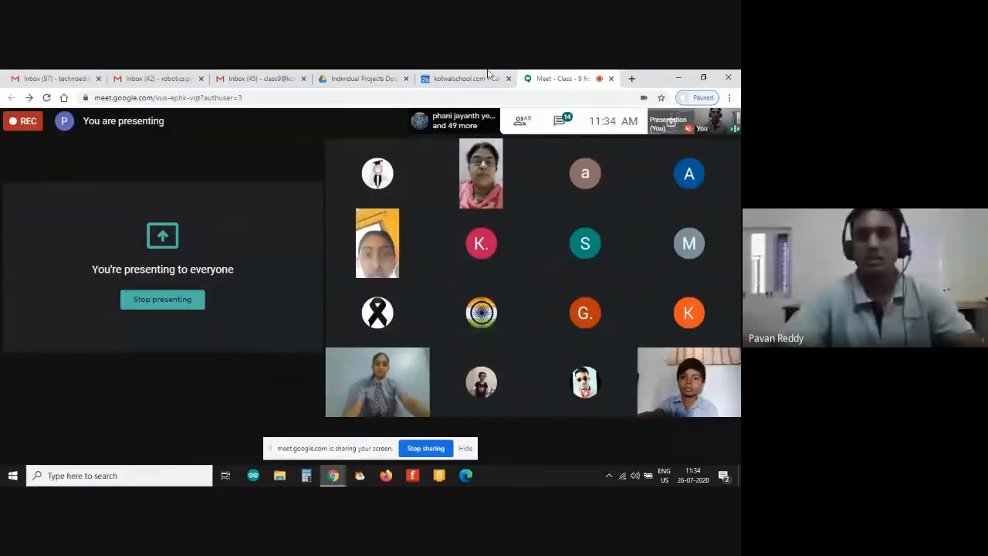
mouse_move(464, 78)
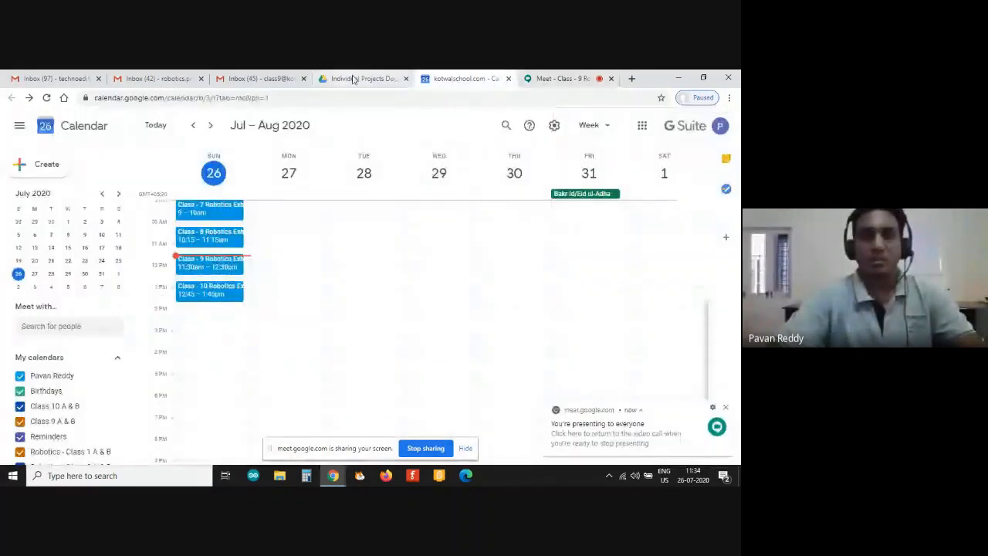
Step: Switch the presentation to the Individual Projects Documents Drive folder
click(363, 78)
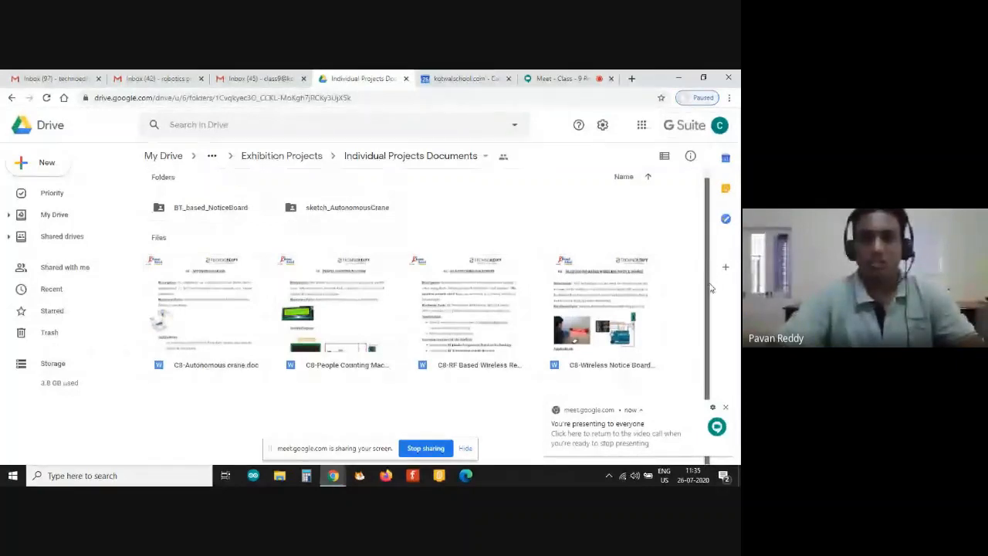
mouse_move(363, 299)
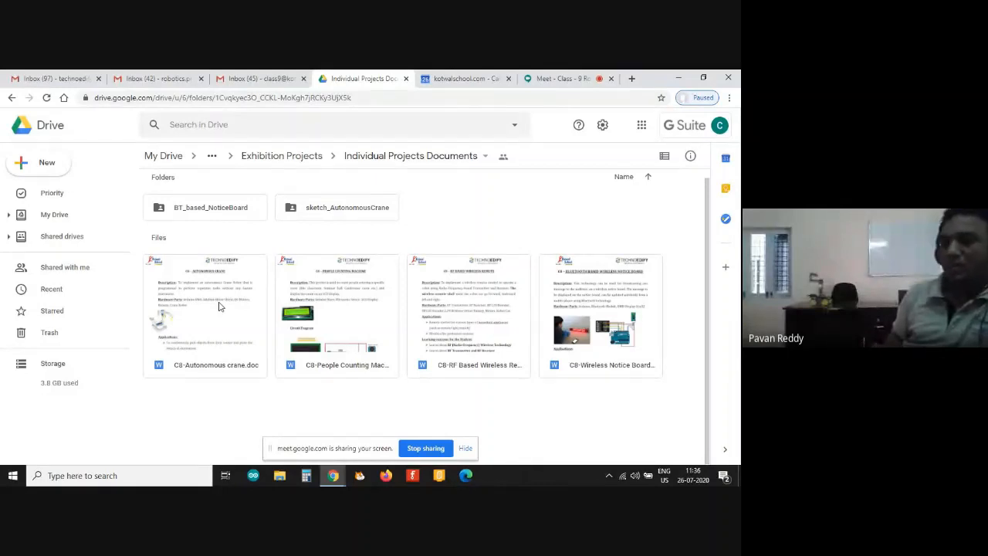
click(205, 312)
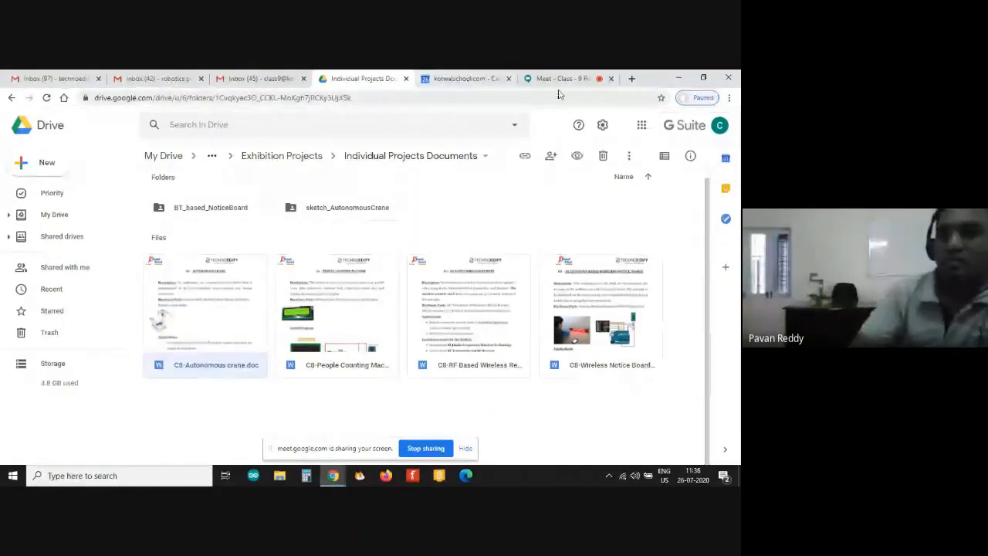
mouse_move(564, 78)
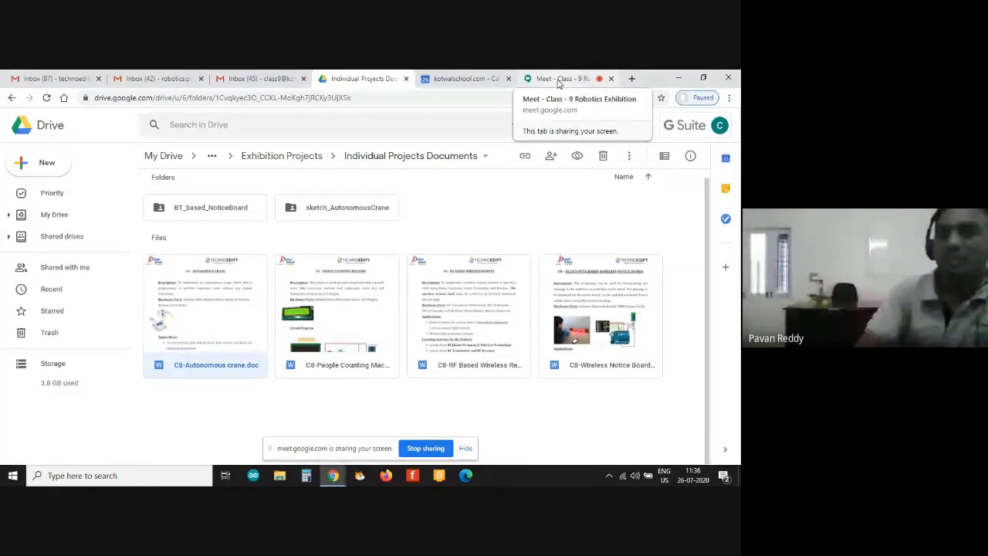
Step: Return to the meeting and admit eight more guests, reaching roughly 80 participants
click(564, 78)
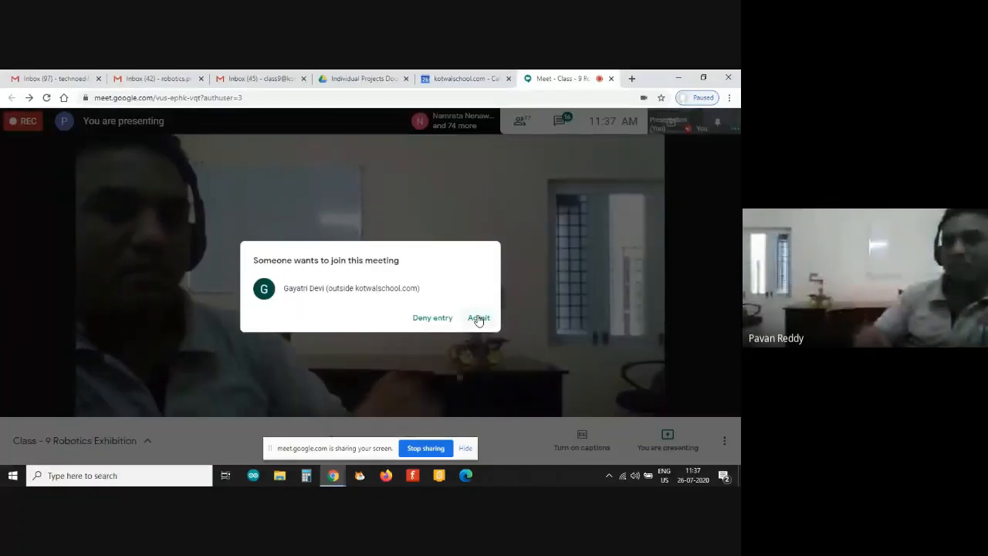
click(478, 318)
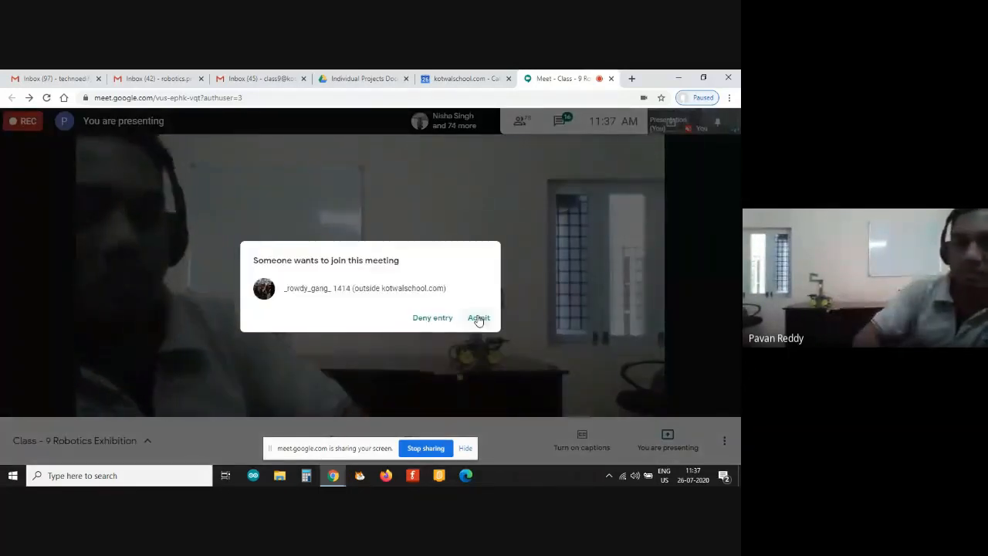
click(478, 317)
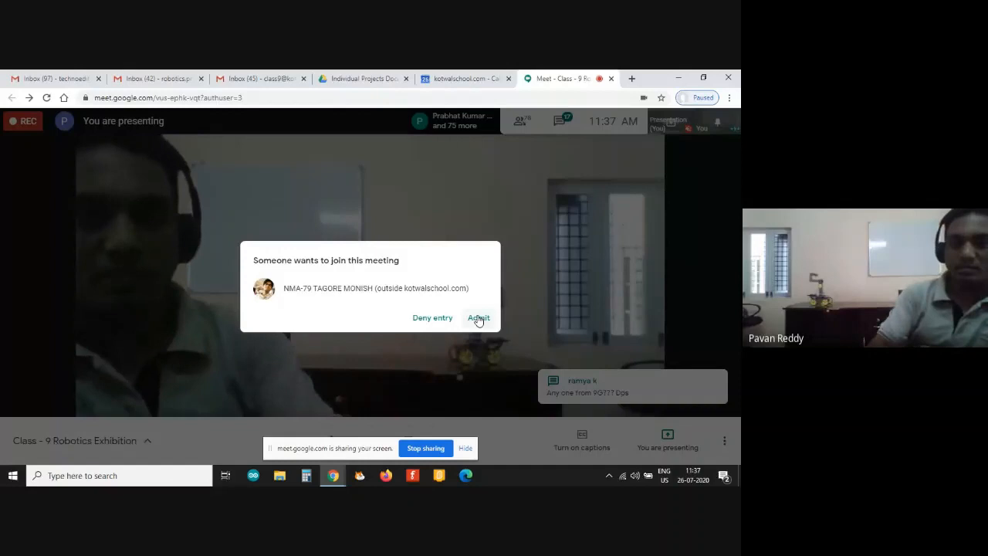
click(478, 318)
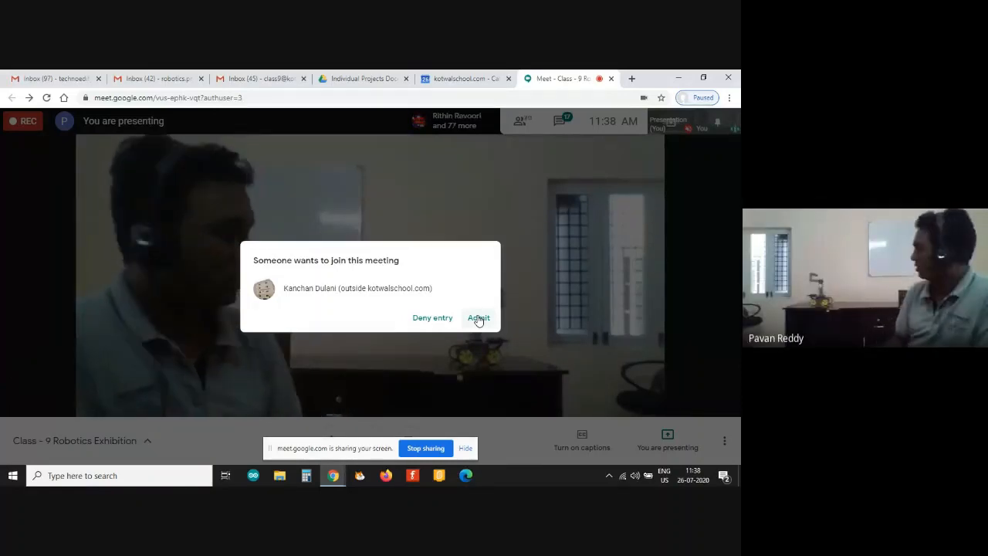
click(478, 318)
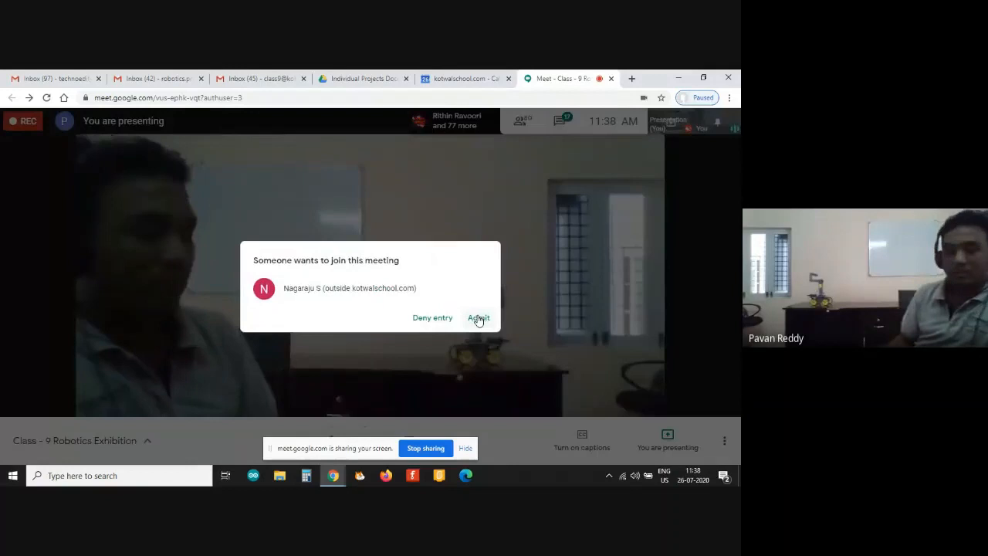
click(478, 317)
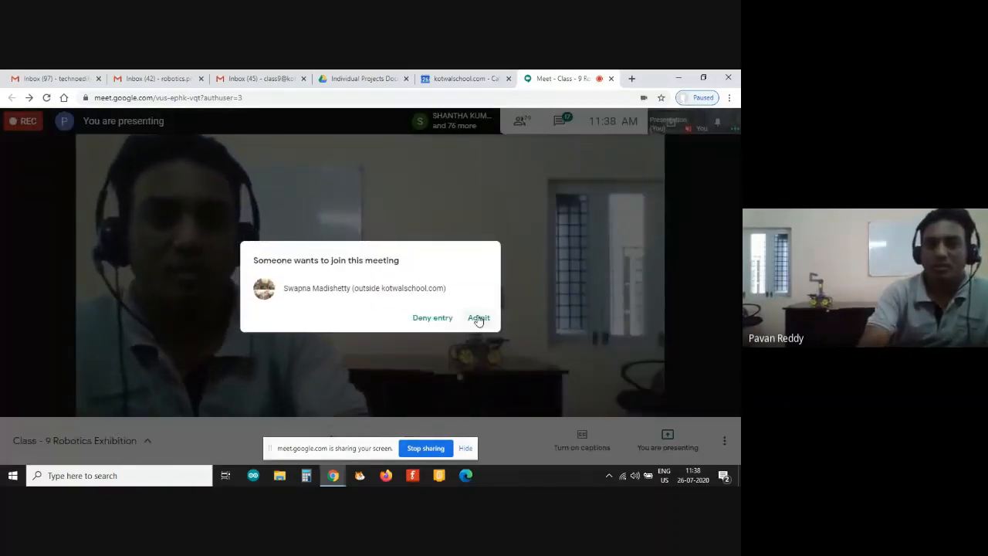
click(478, 318)
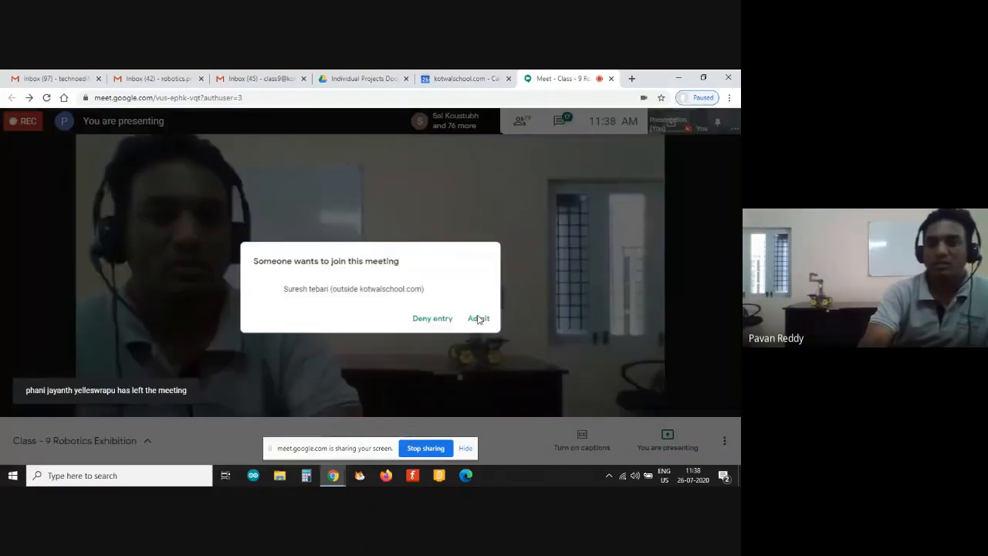
click(478, 319)
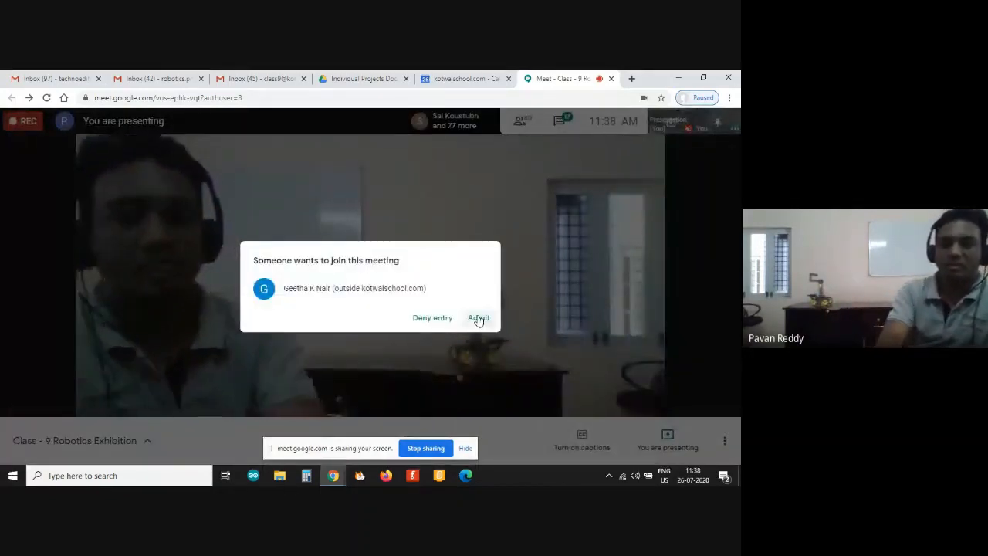
click(478, 317)
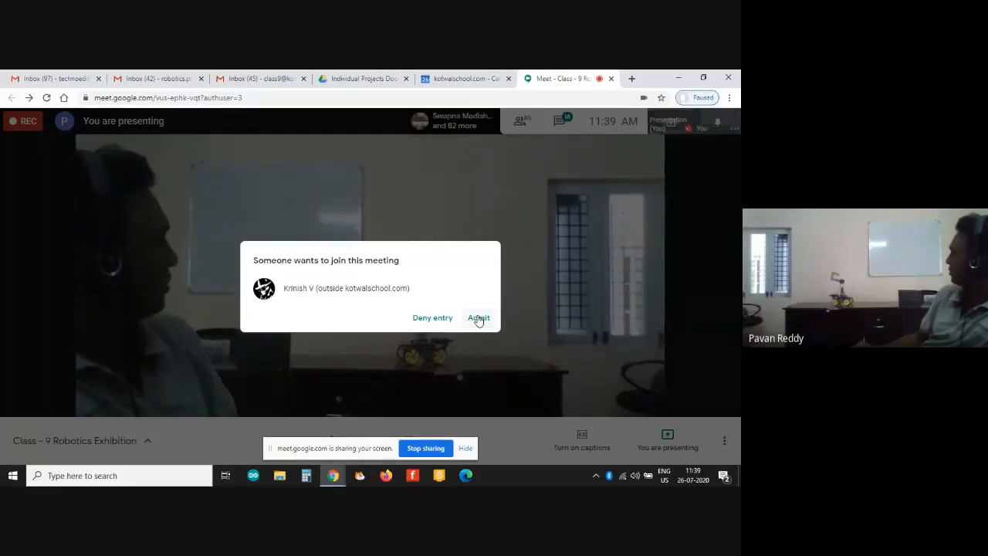
Step: Admit seven more arriving guests, bringing the meeting to about 84 participants
click(478, 317)
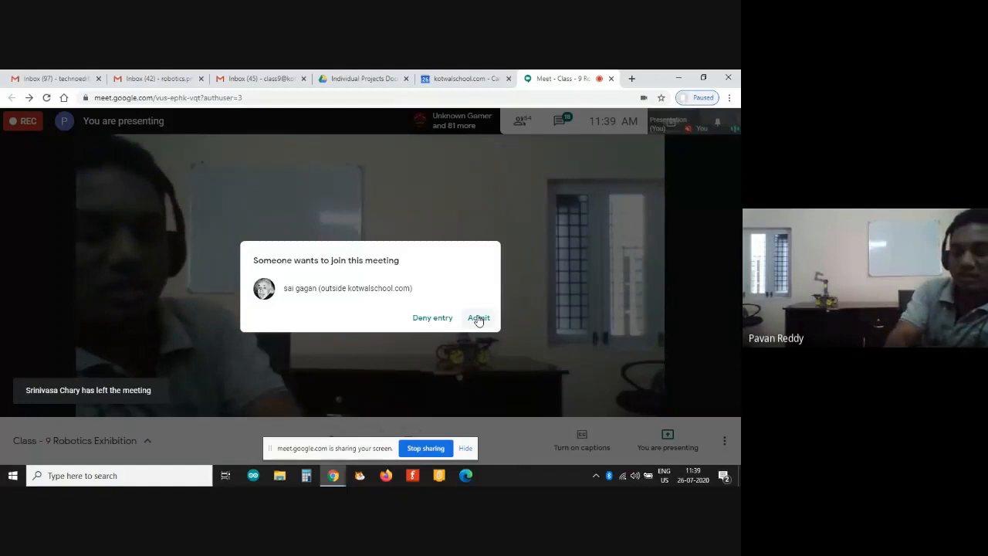
click(478, 317)
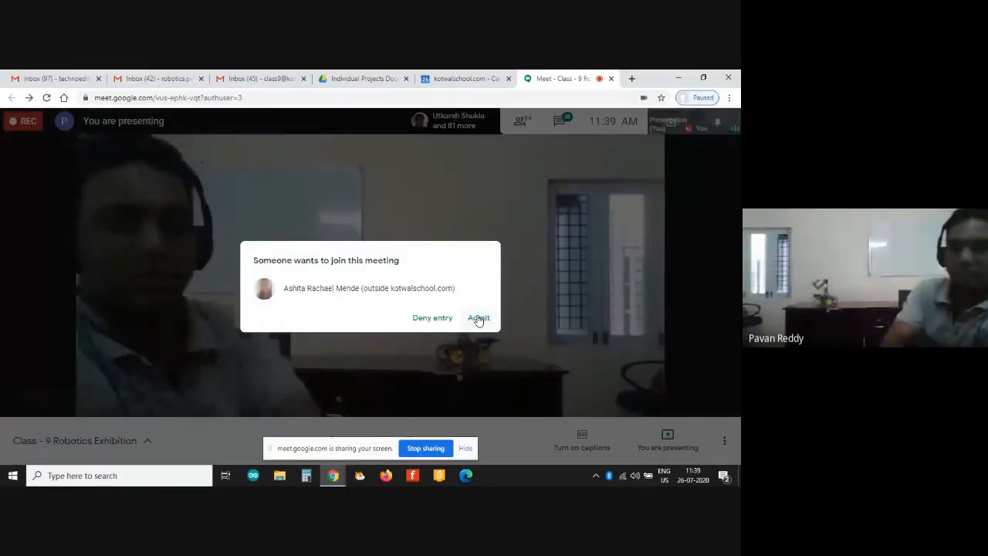
click(478, 317)
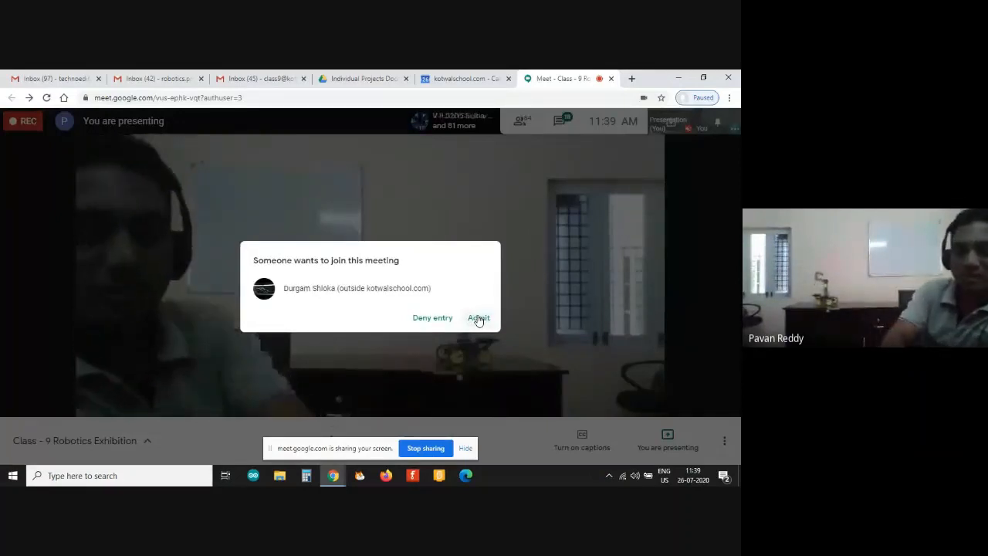
click(478, 317)
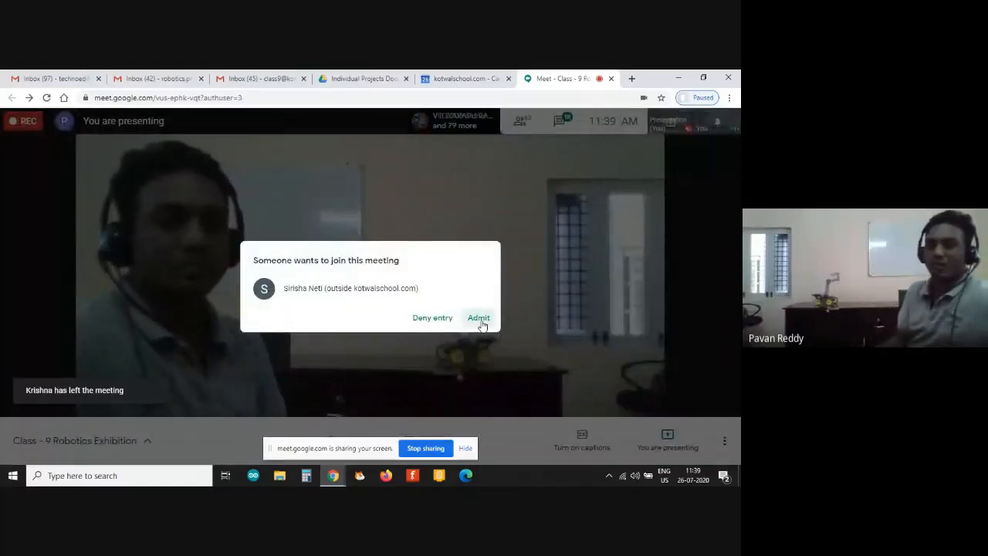
click(478, 317)
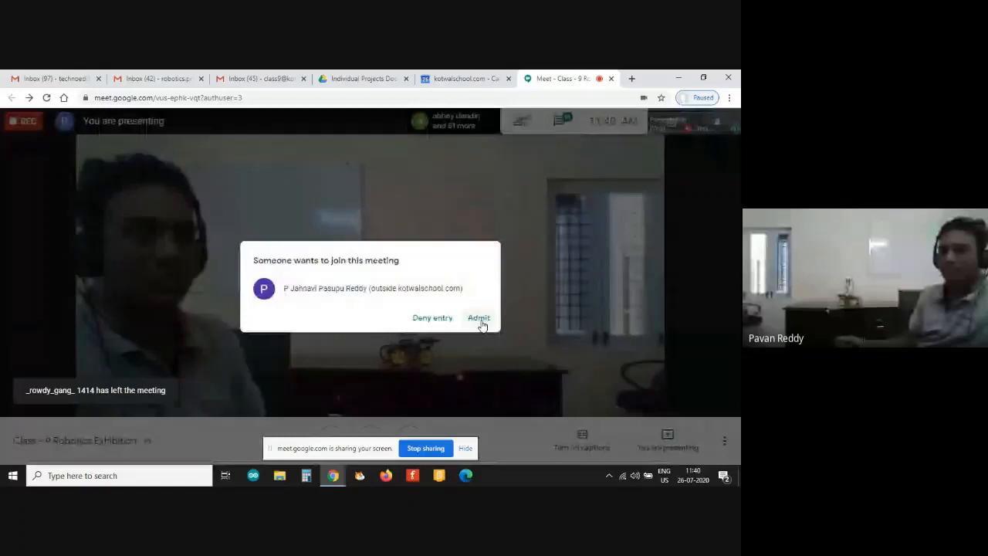
click(479, 317)
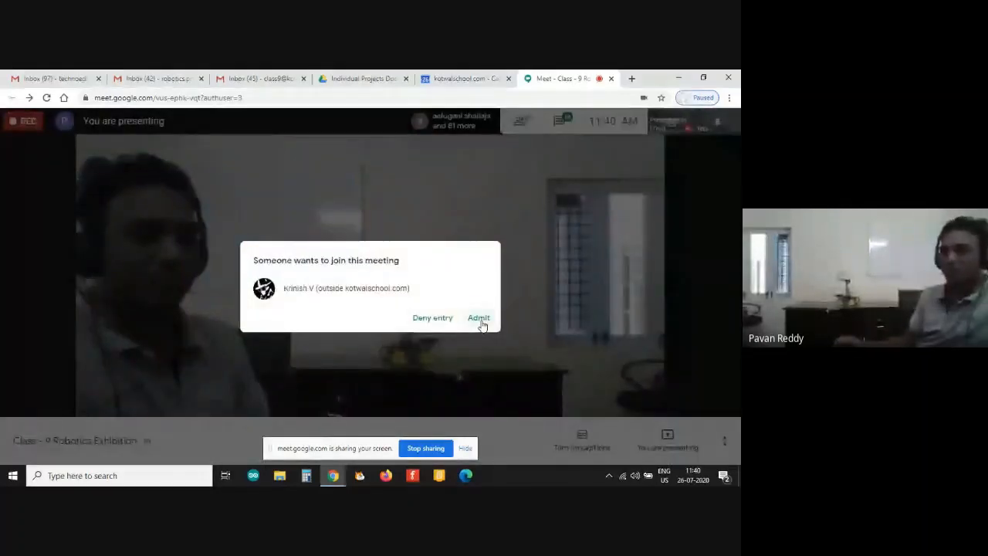
click(479, 317)
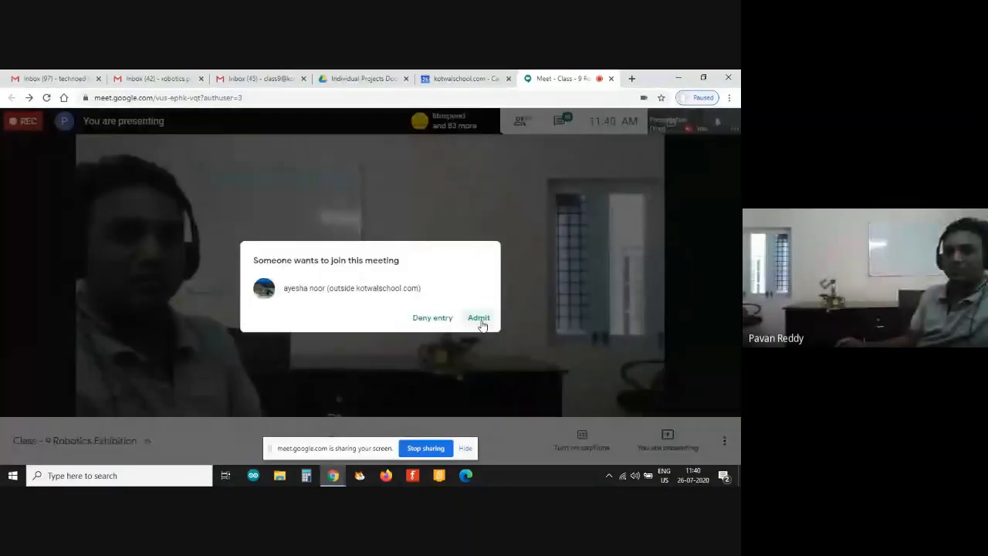
Step: Admit two more guests requesting entry to the exhibition meeting
click(479, 317)
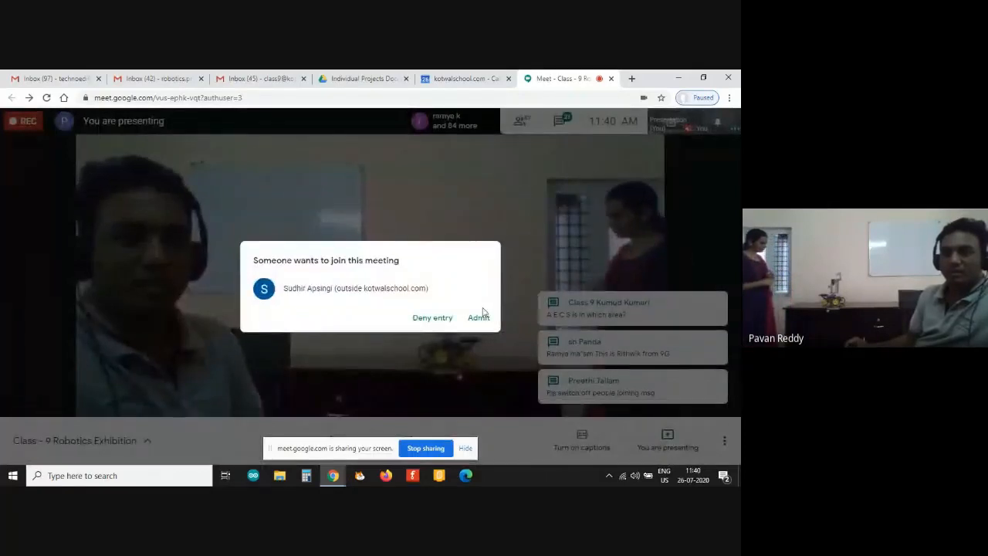
click(478, 318)
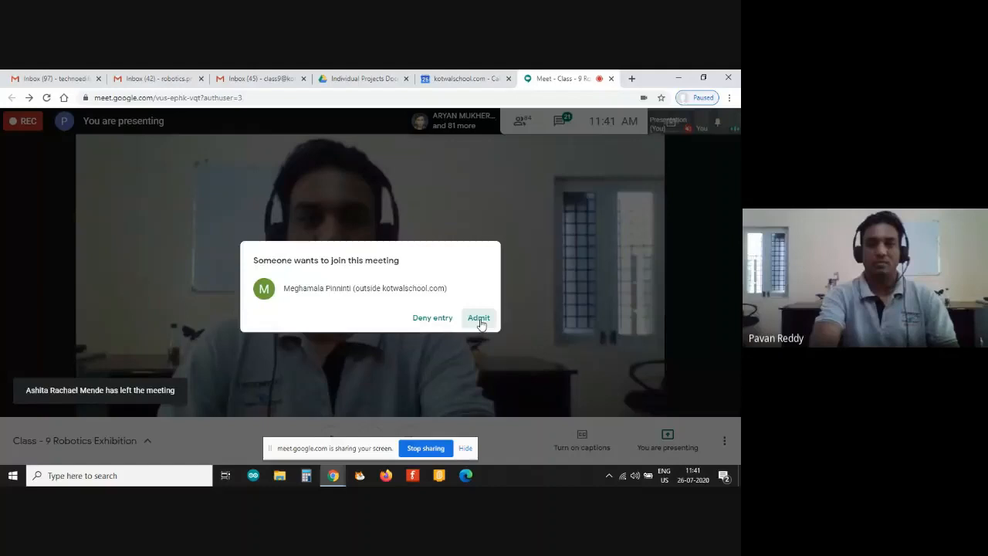
Step: Admit the last five waiting guests, leaving about 88 participants
click(478, 318)
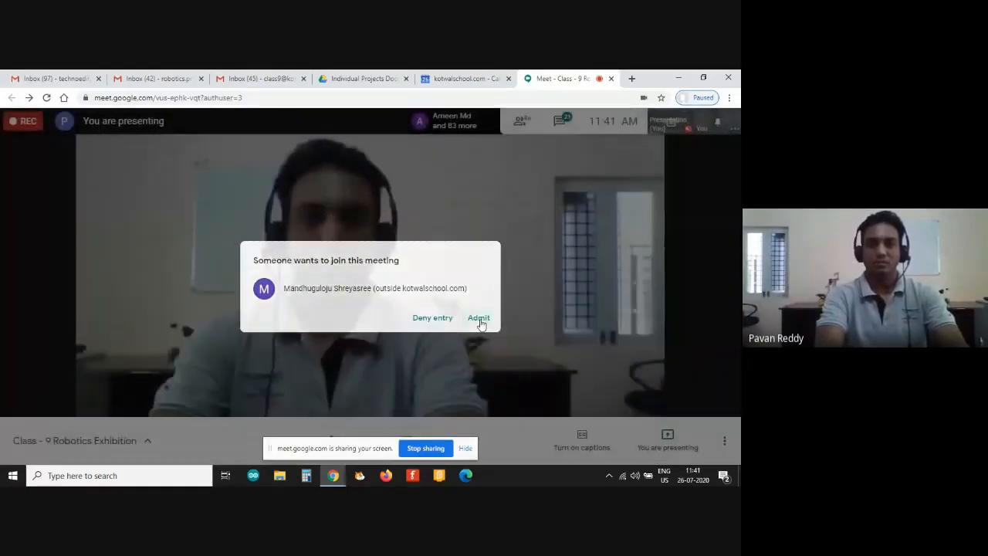
click(478, 318)
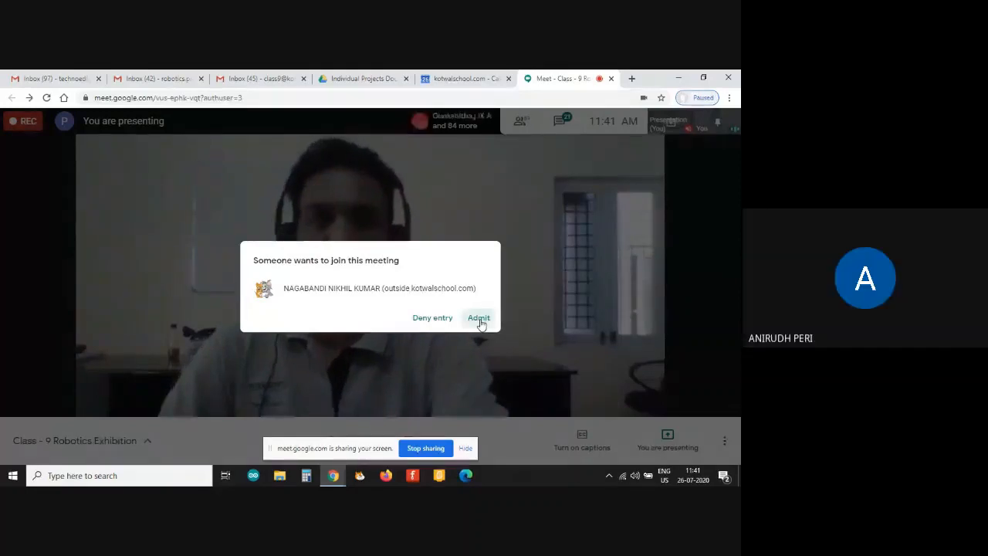
click(479, 317)
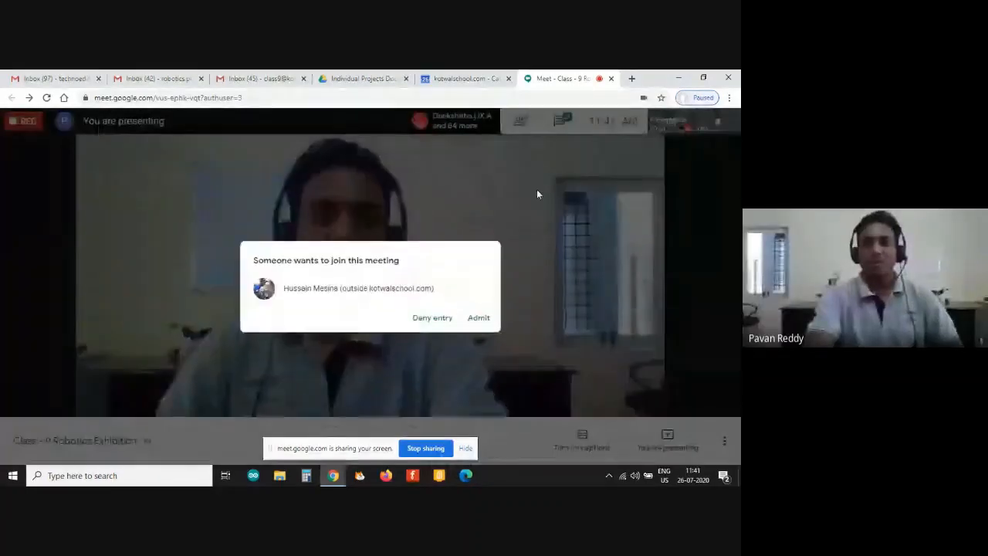
click(479, 317)
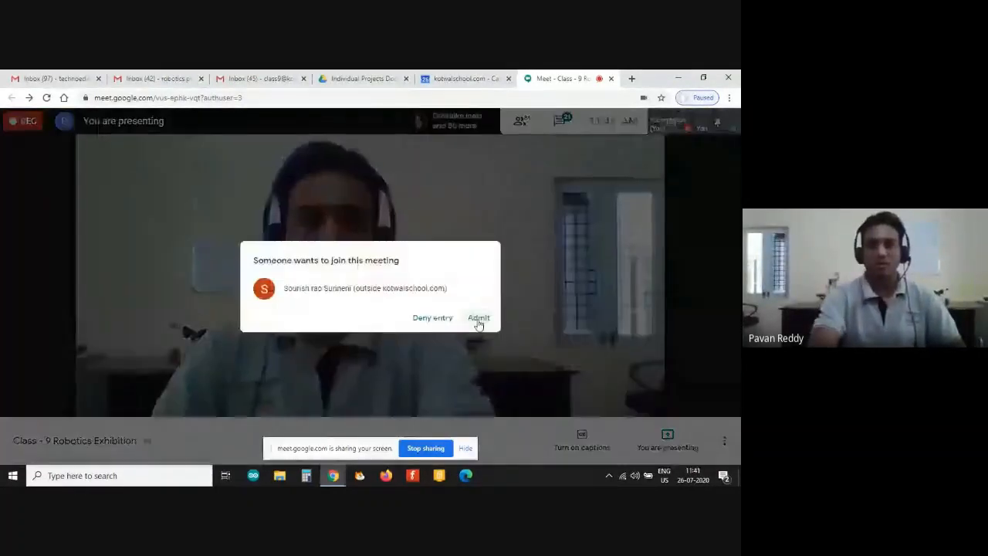
click(478, 317)
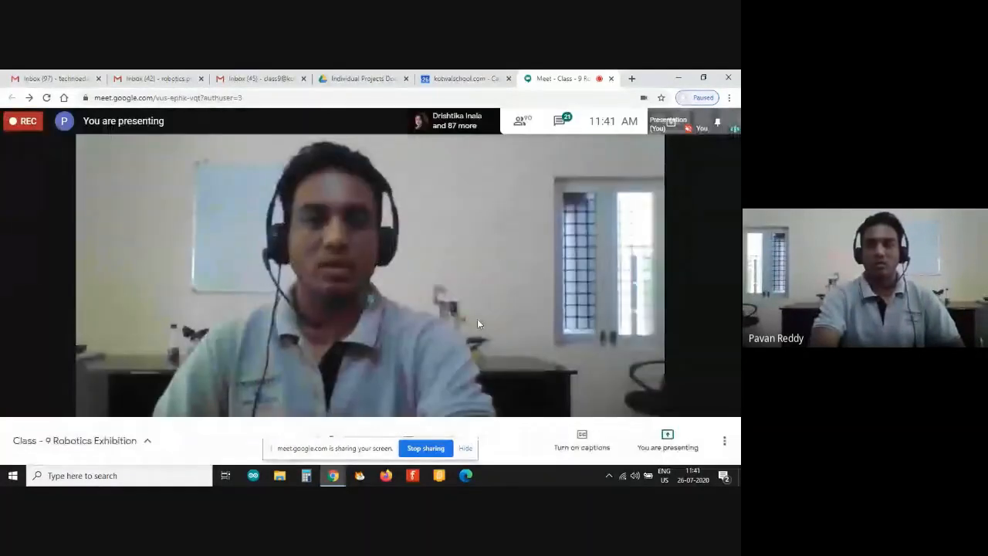